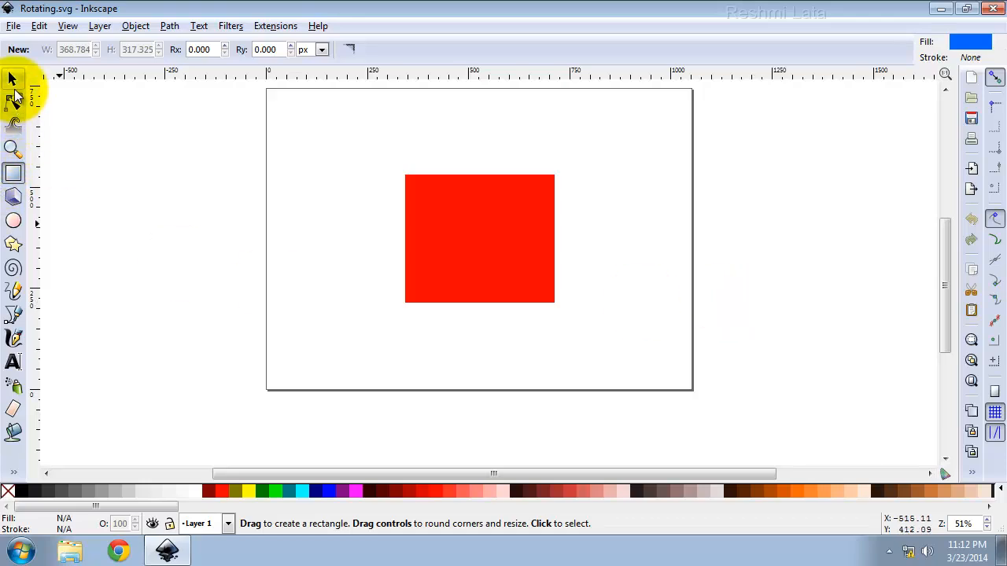
- Activate the Selector tool and select the red rectangle
left_click(13, 79)
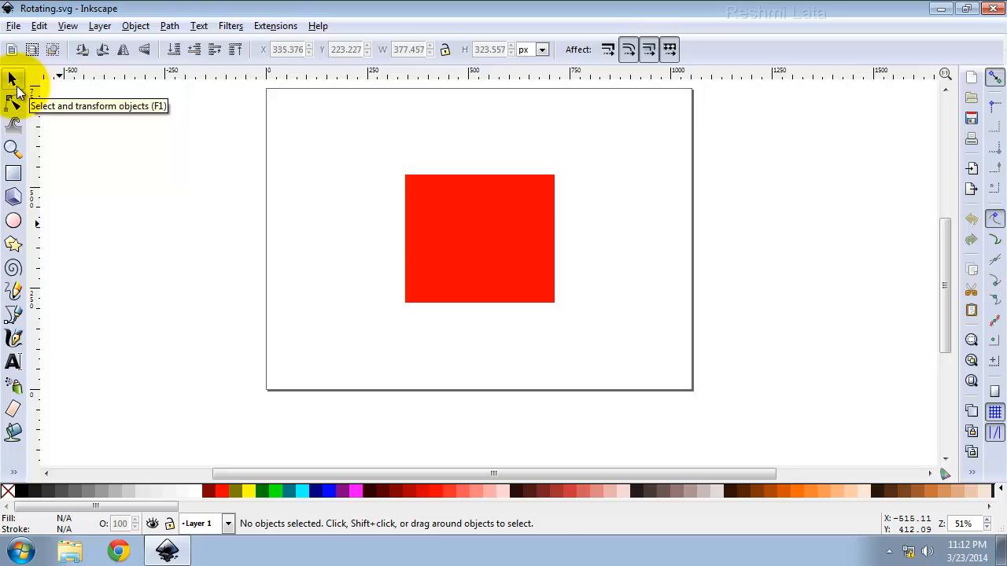
mouse_move(480, 244)
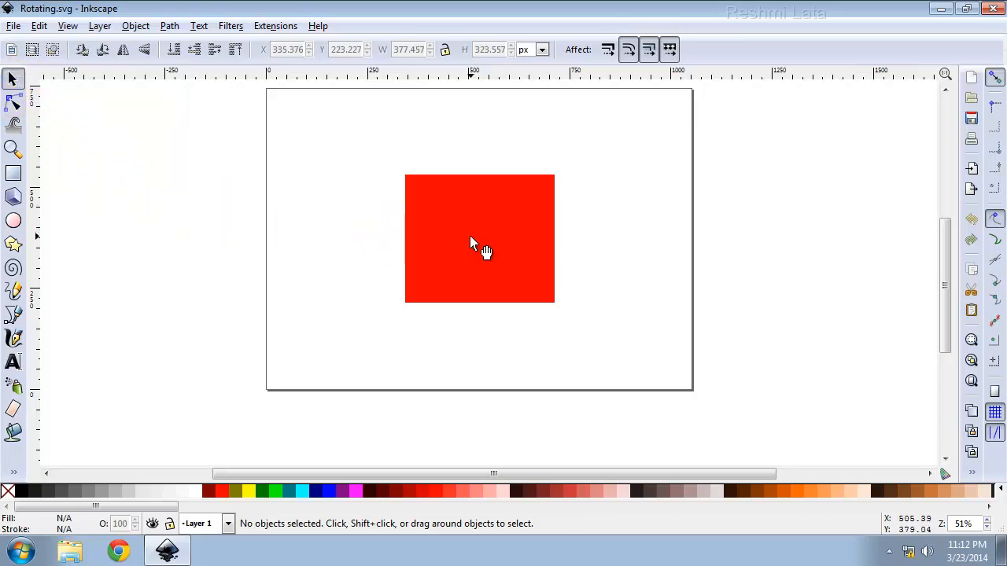
left_click(480, 239)
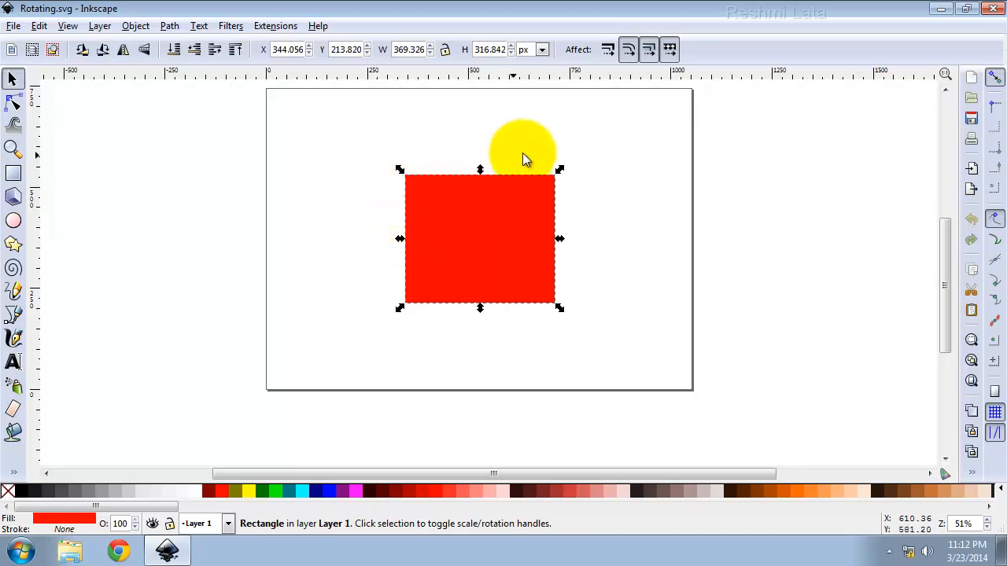
- Toggle the selected rectangle into rotate/skew handles with its rotation centre shown
left_click_drag(522, 150, 385, 254)
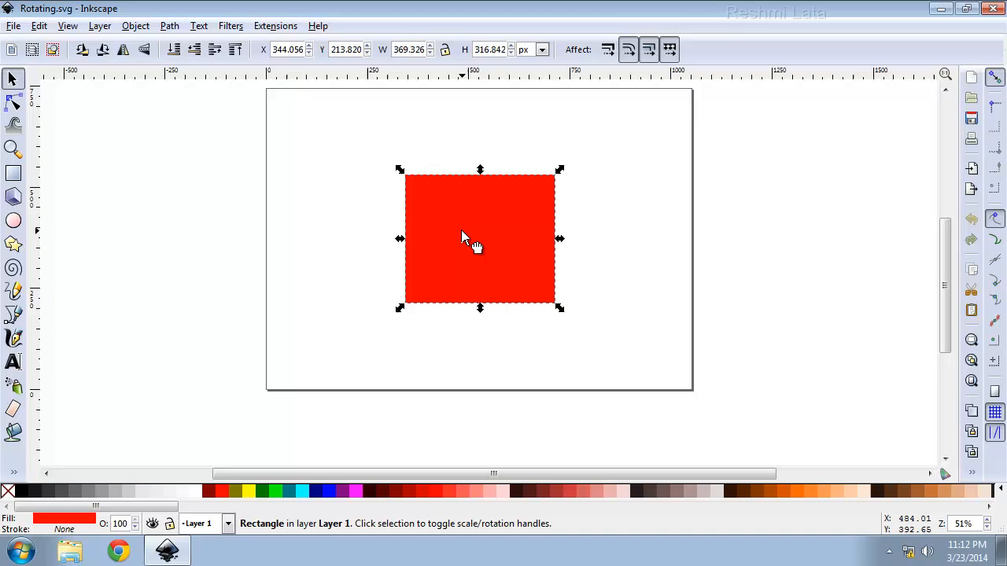
left_click(480, 239)
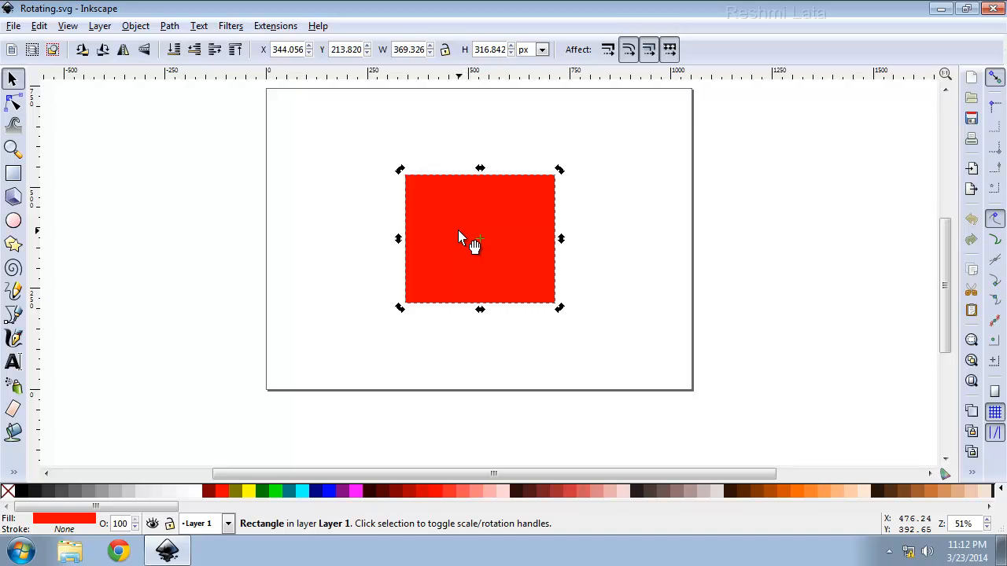
mouse_move(460, 217)
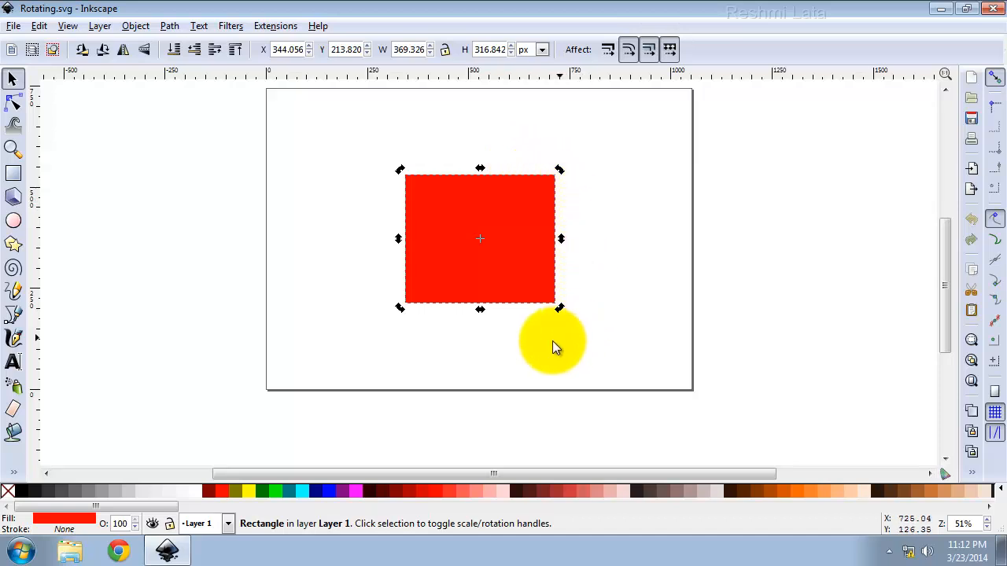
- Freely rotate the rectangle by corner handles, tilting both ways and ending near upright
left_click_drag(551, 343, 406, 173)
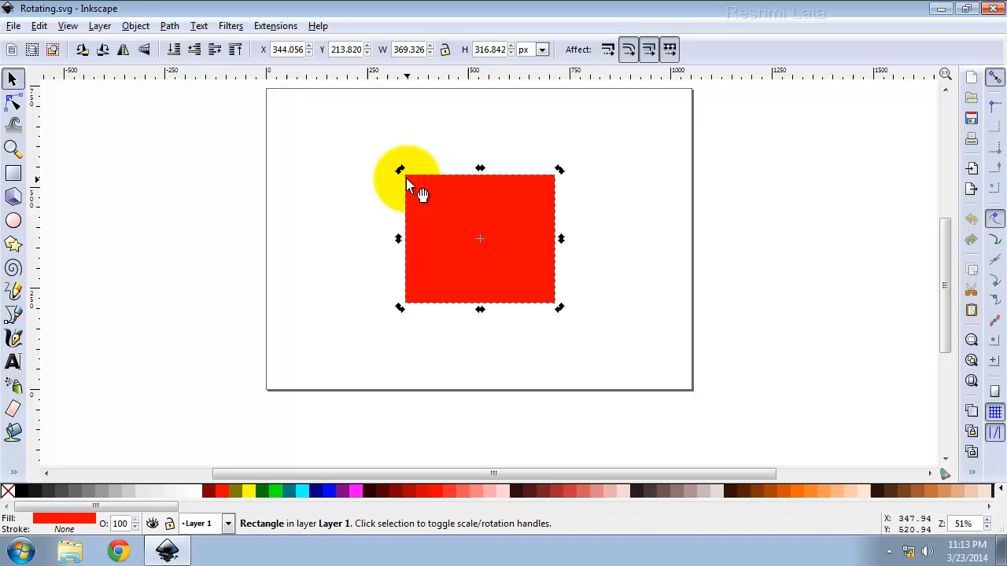
left_click_drag(407, 186, 479, 173)
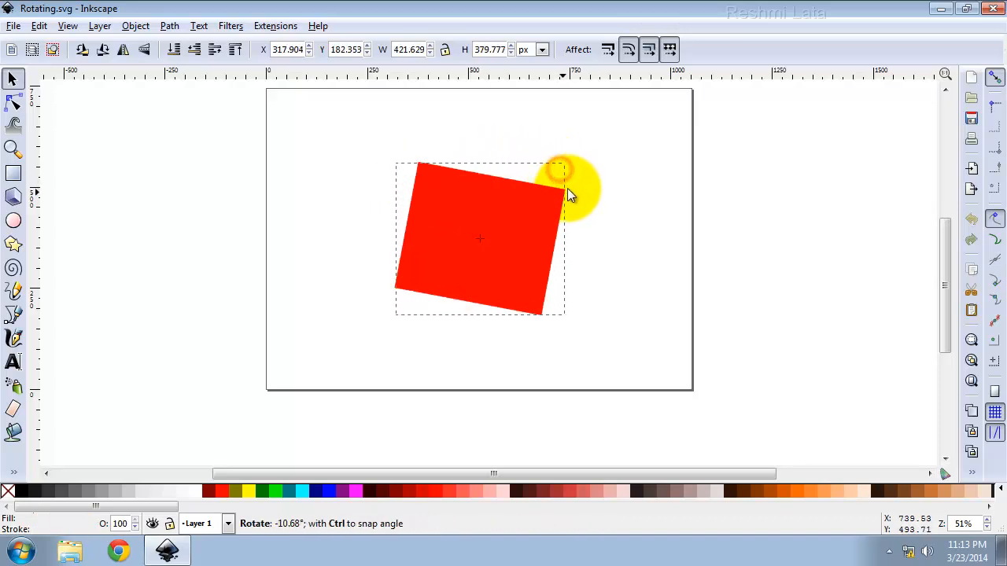
left_click_drag(563, 167, 541, 313)
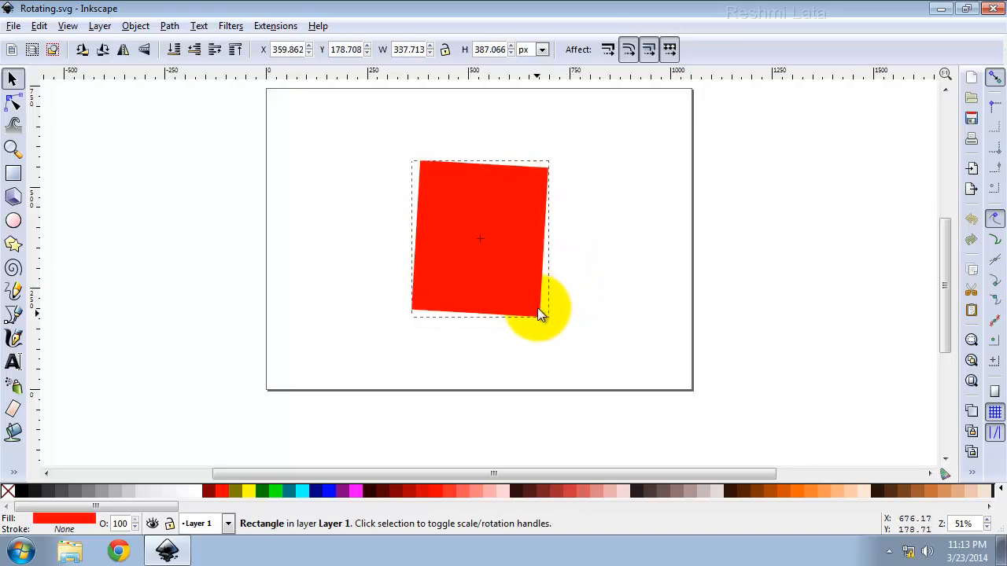
left_click_drag(543, 315, 397, 311)
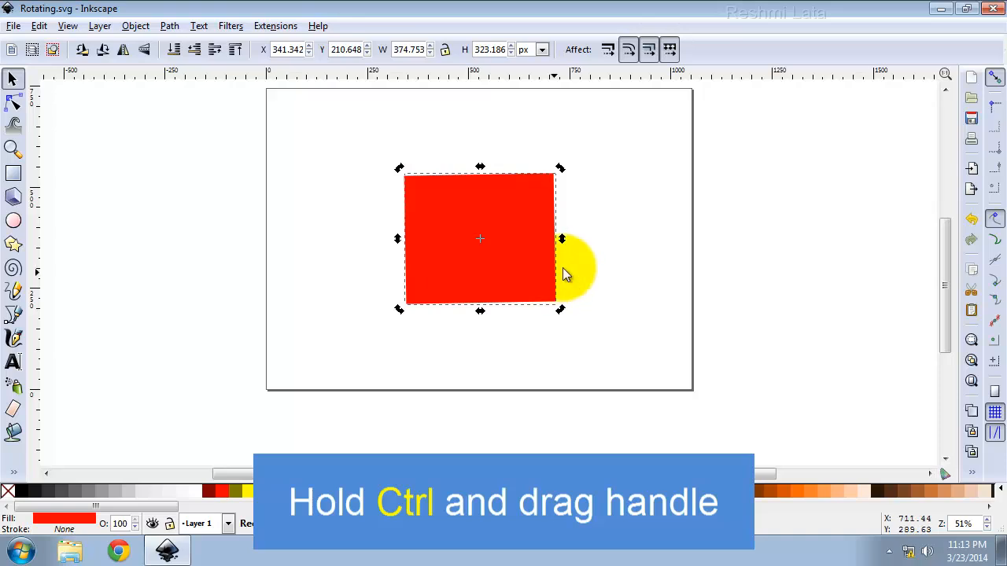
- Ctrl-drag a corner handle to snap-rotate the rectangle through a diamond to a quarter turn
left_click_drag(560, 239, 574, 243)
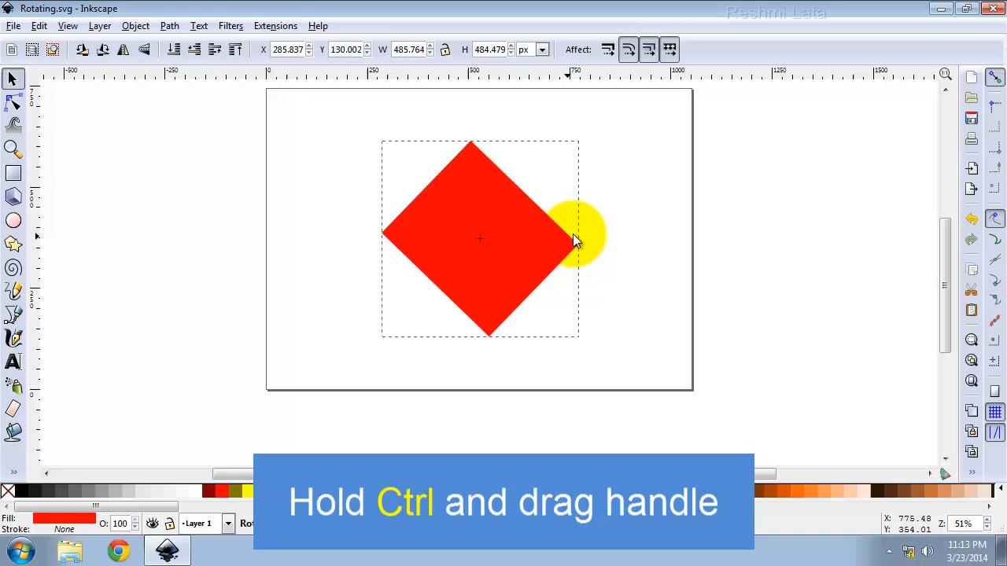
left_click_drag(574, 240, 558, 315)
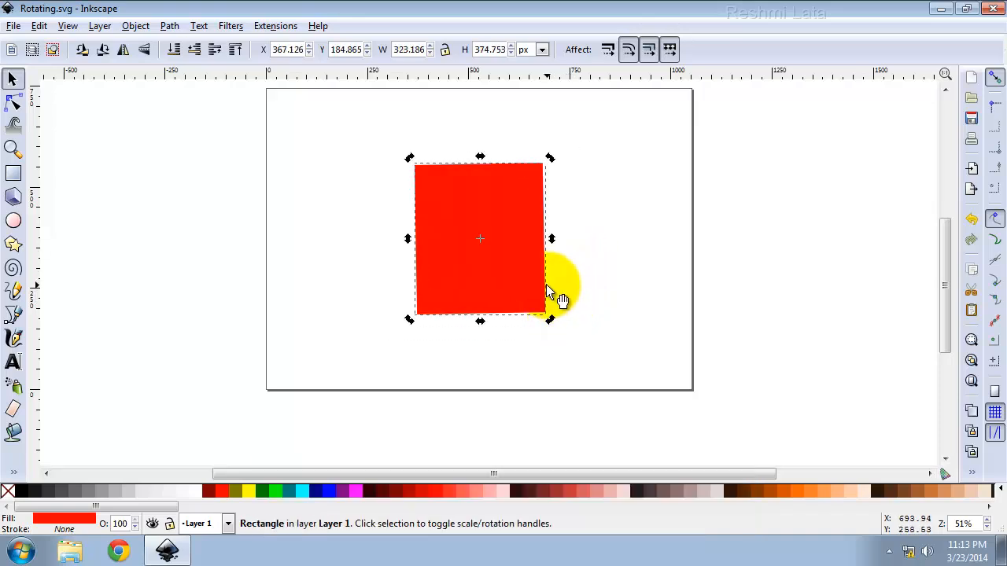
- Move the rotation centre outside the rectangle and swing it around that point
left_click_drag(558, 291, 574, 271)
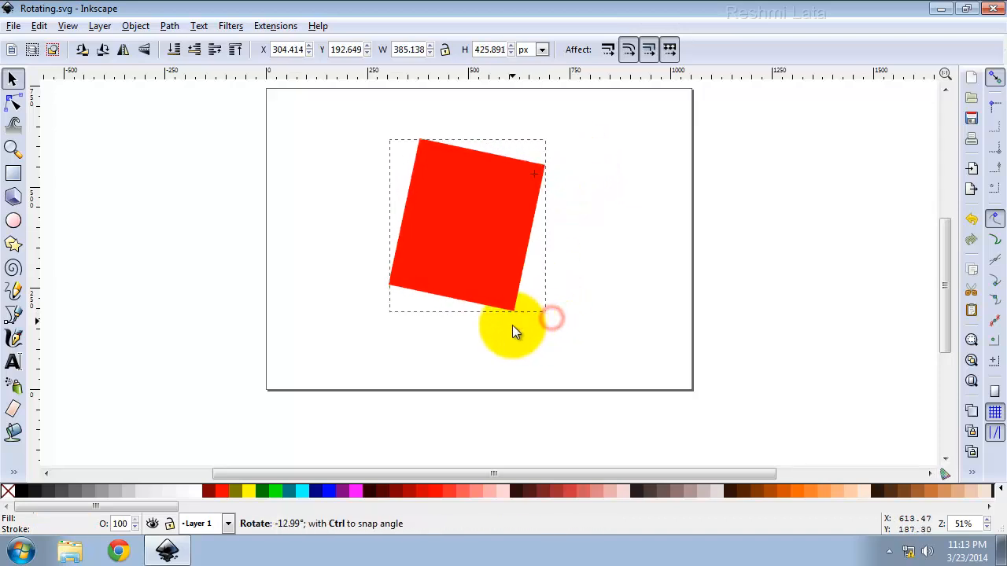
left_click_drag(516, 330, 597, 188)
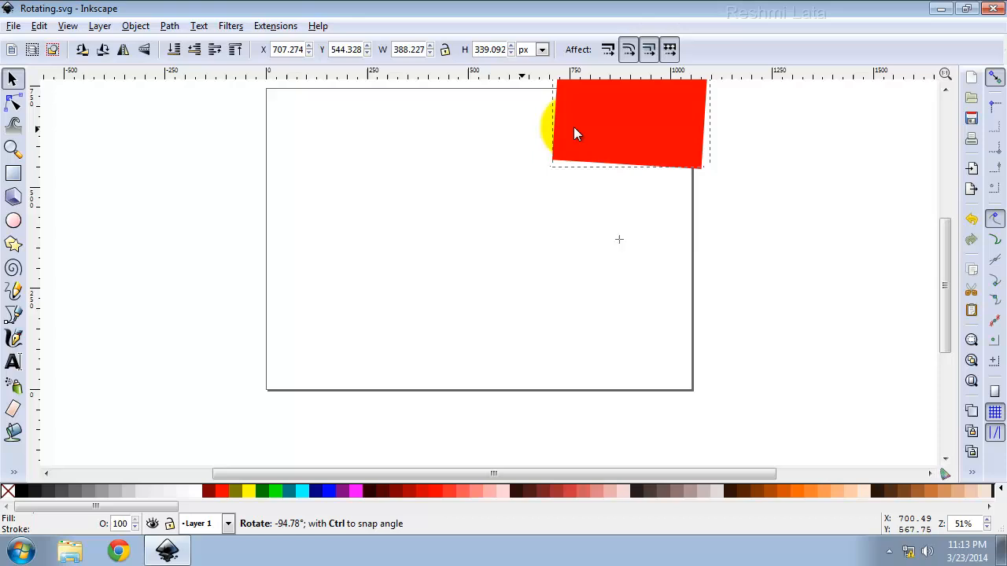
- Swing the rectangle back near upright and return the rotation centre to its middle
left_click_drag(579, 133, 669, 206)
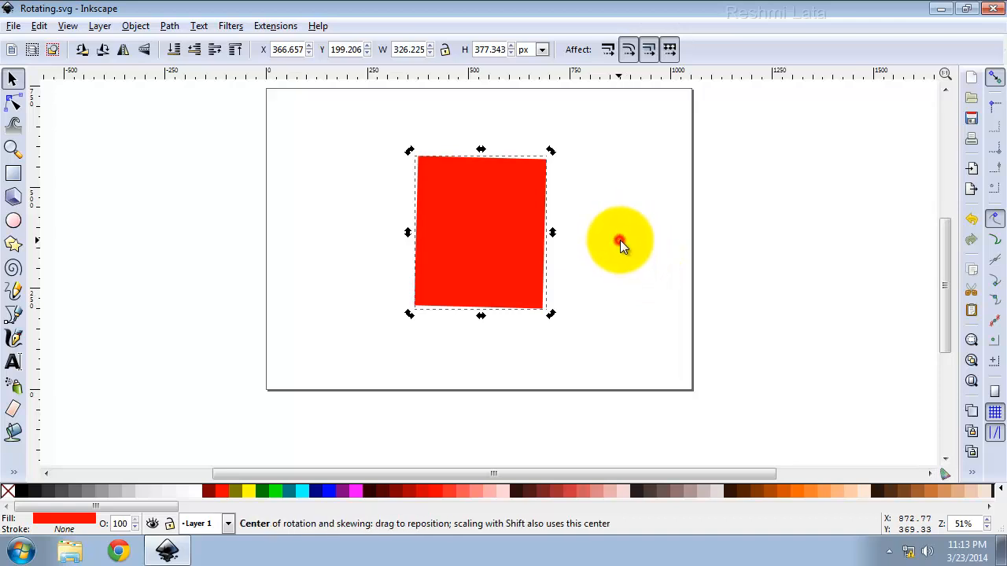
left_click_drag(620, 239, 482, 233)
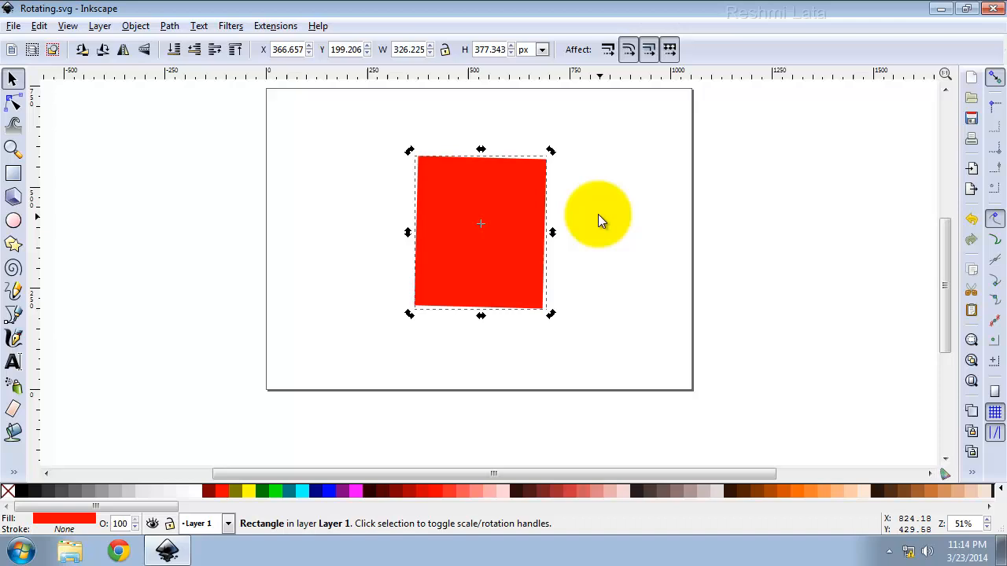
mouse_move(599, 220)
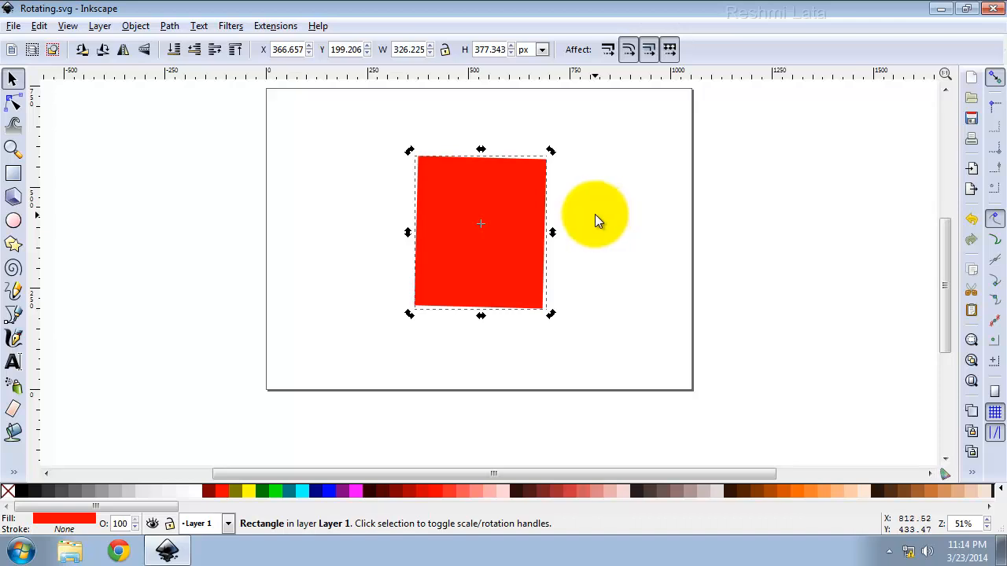
- Skew via side and bottom handles to level the rectangle's edges and straighten it
left_click_drag(595, 218, 566, 239)
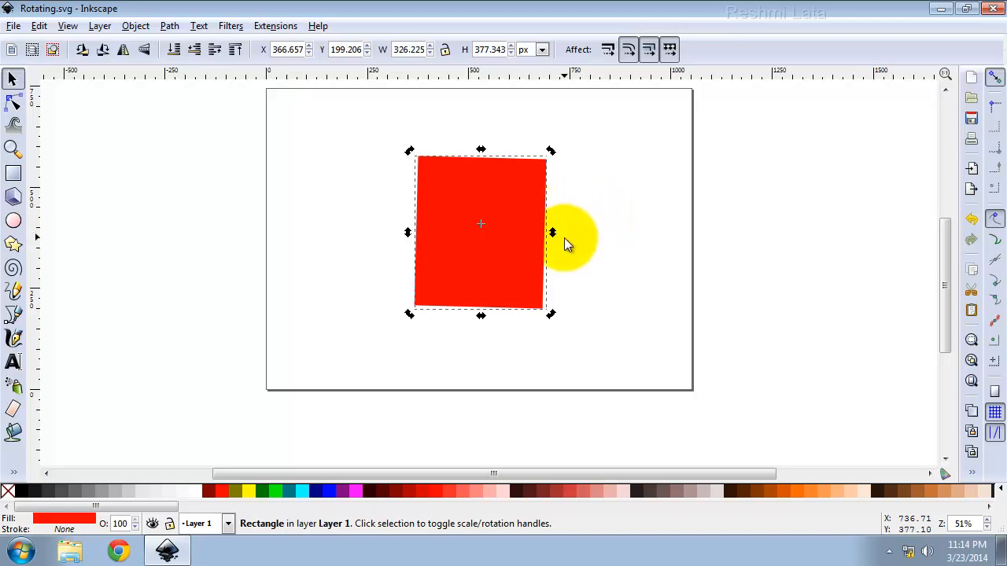
left_click_drag(550, 232, 550, 268)
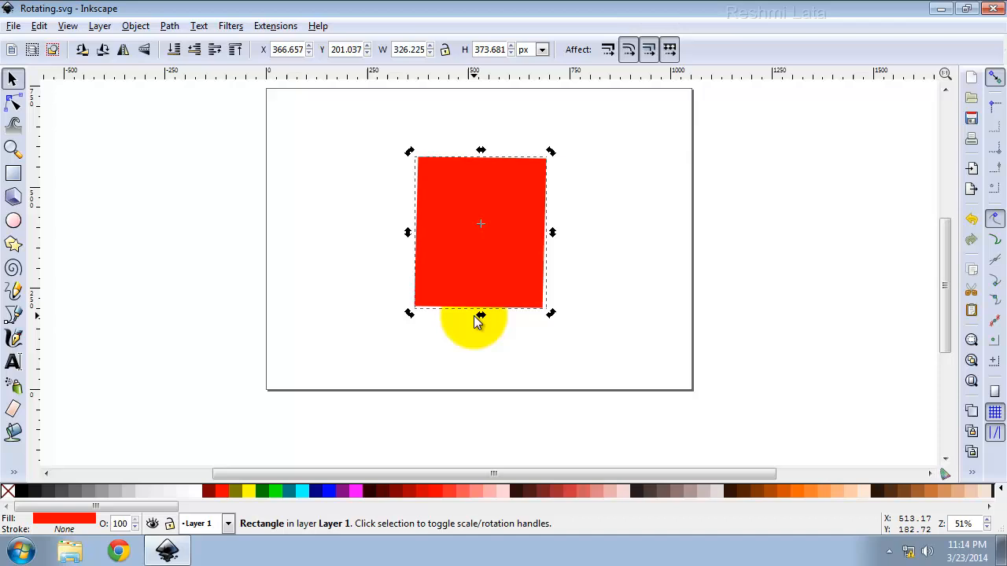
left_click_drag(481, 313, 449, 324)
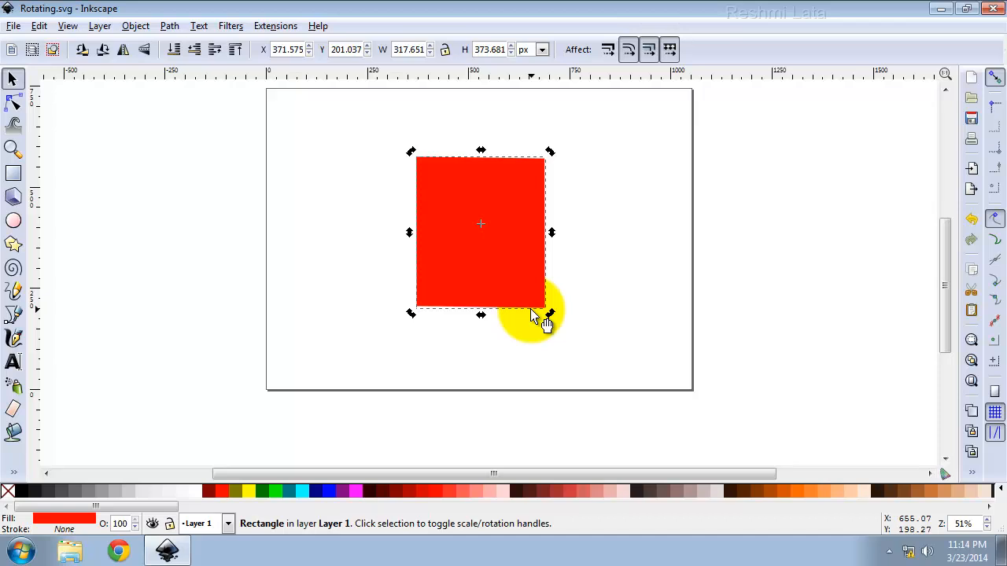
mouse_move(559, 305)
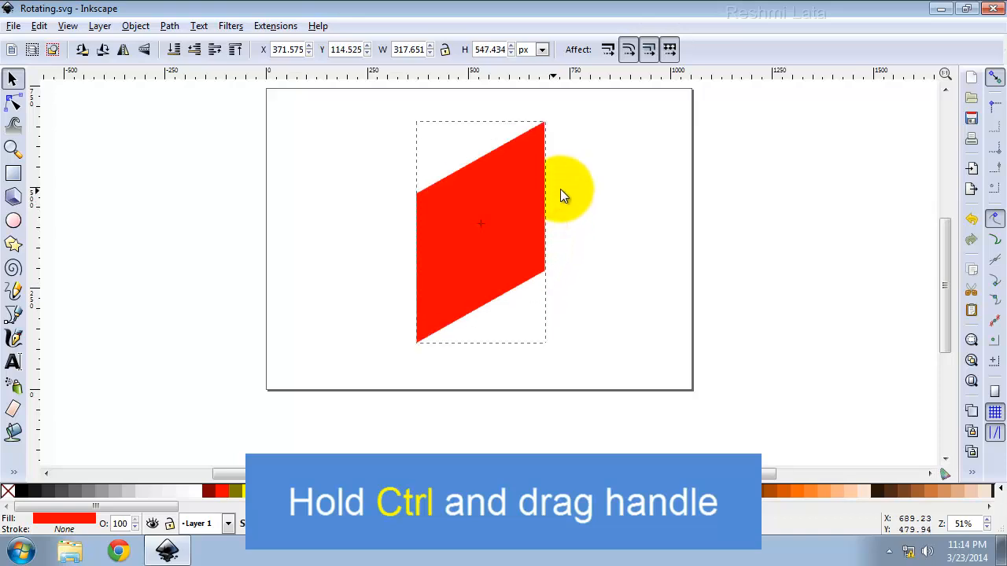
left_click_drag(565, 195, 572, 236)
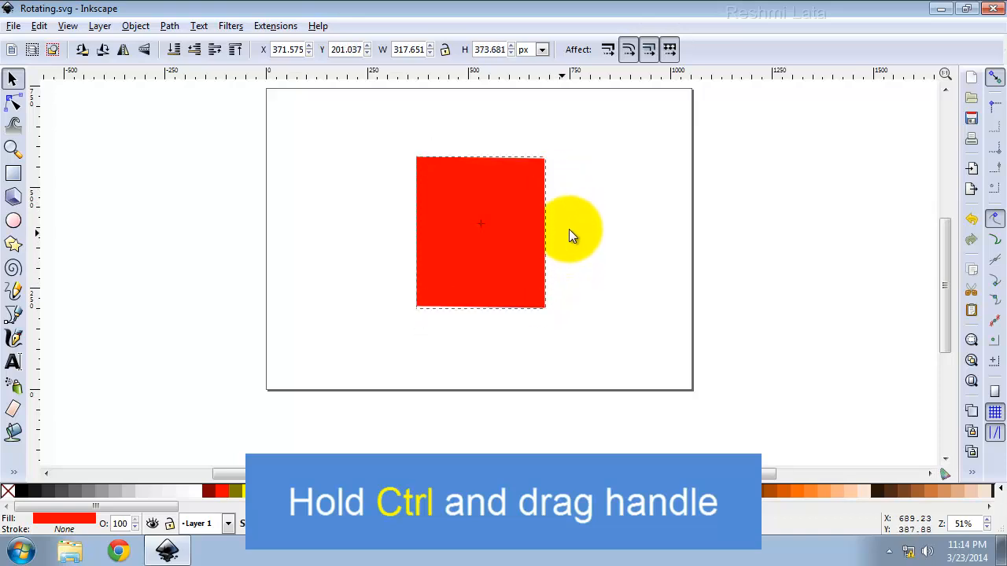
left_click_drag(572, 236, 515, 324)
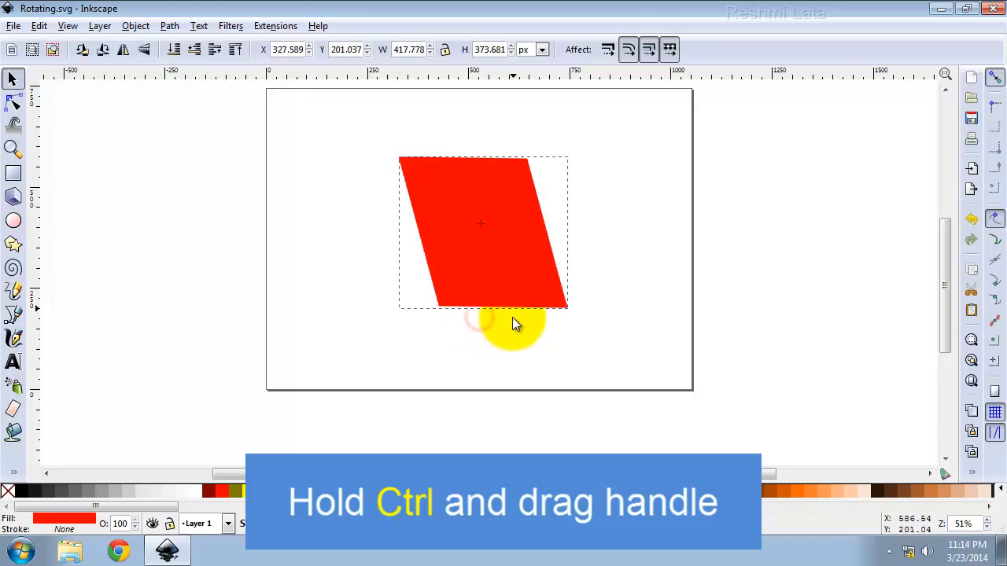
left_click_drag(511, 315, 481, 315)
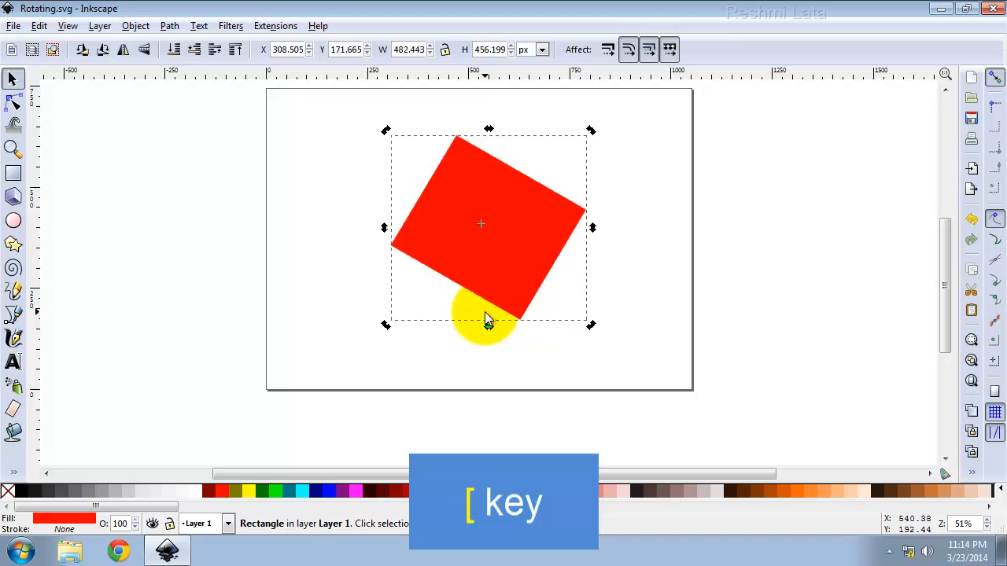
- Rotate the selected rectangle by one fixed 15° step with the ] key
key("]")
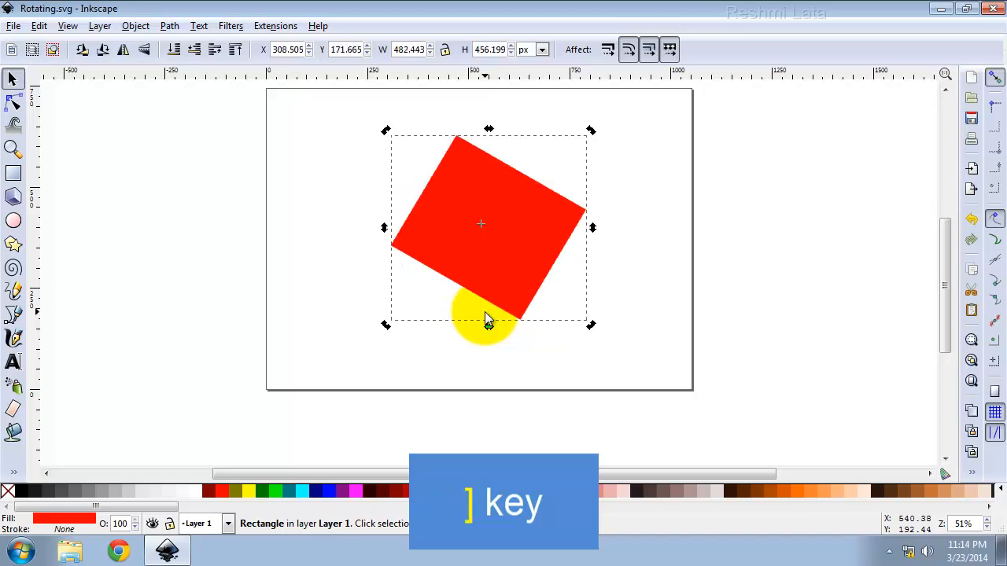